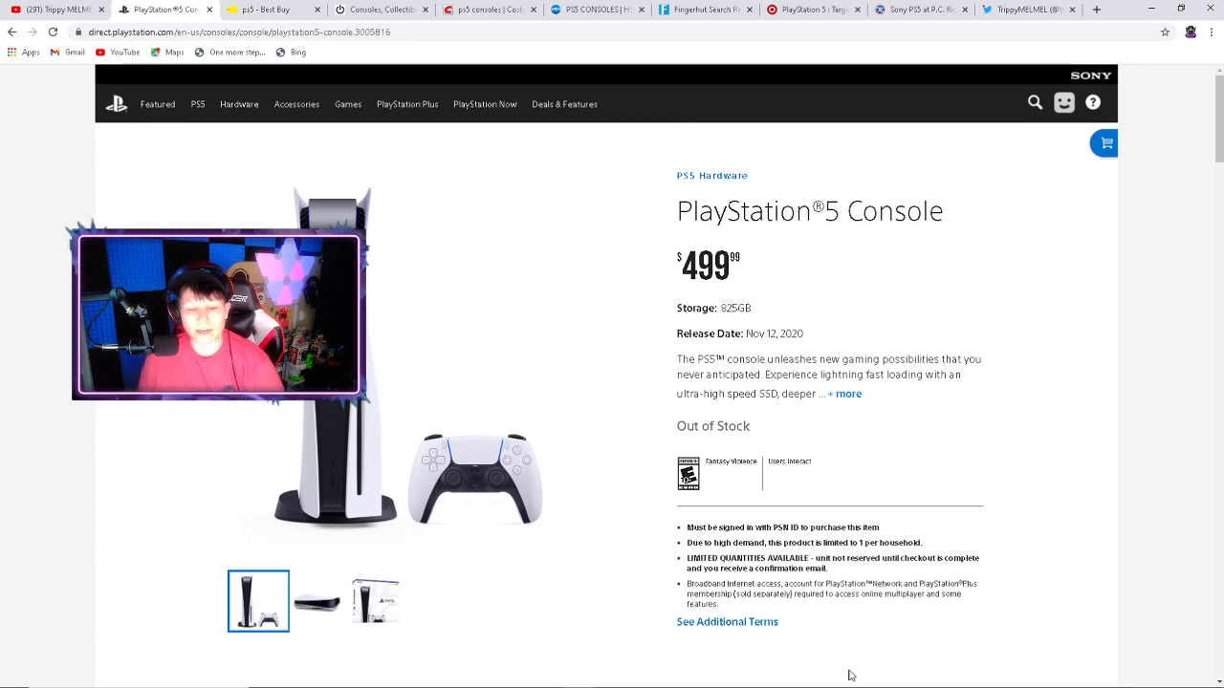
pyautogui.moveTo(463, 317)
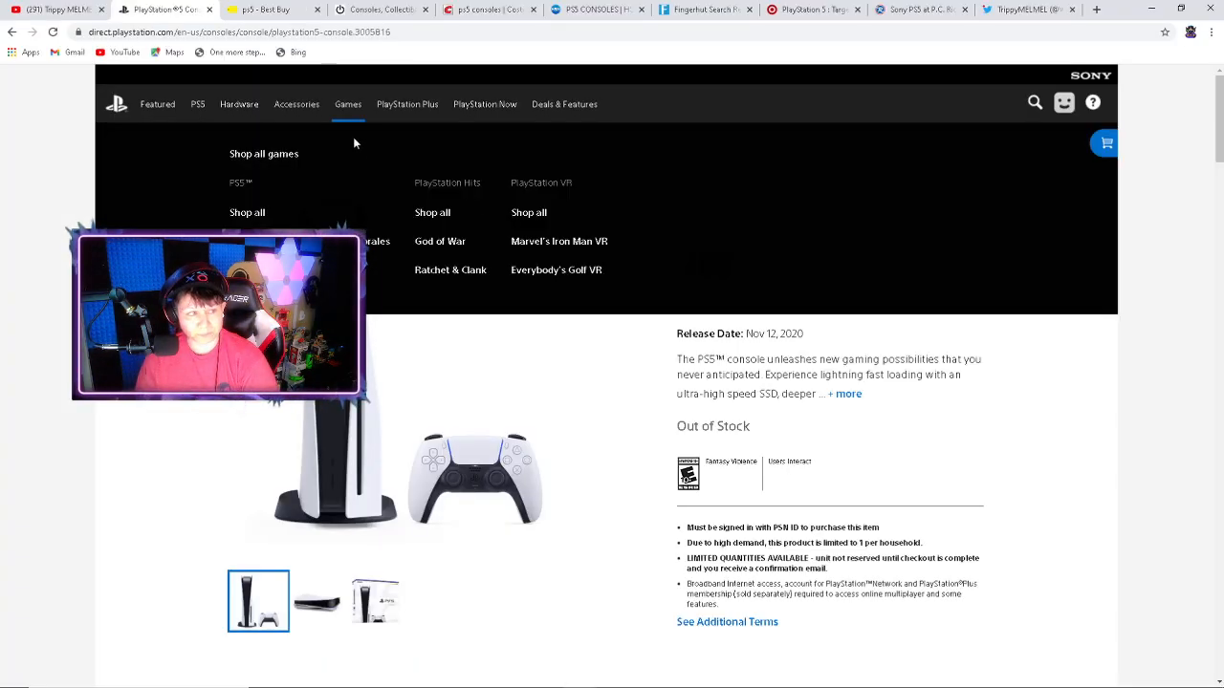
pyautogui.click(237, 103)
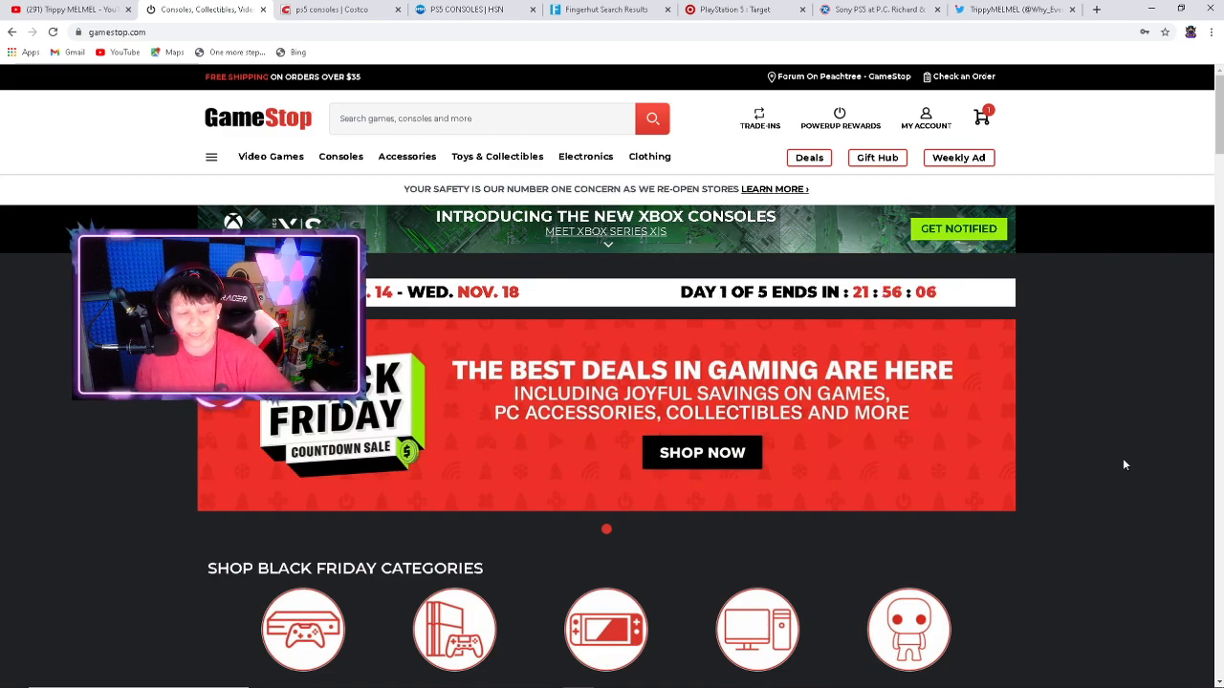
# - Scroll down the GameStop homepage past the Black Friday countdown sale
pyautogui.scroll(-3)
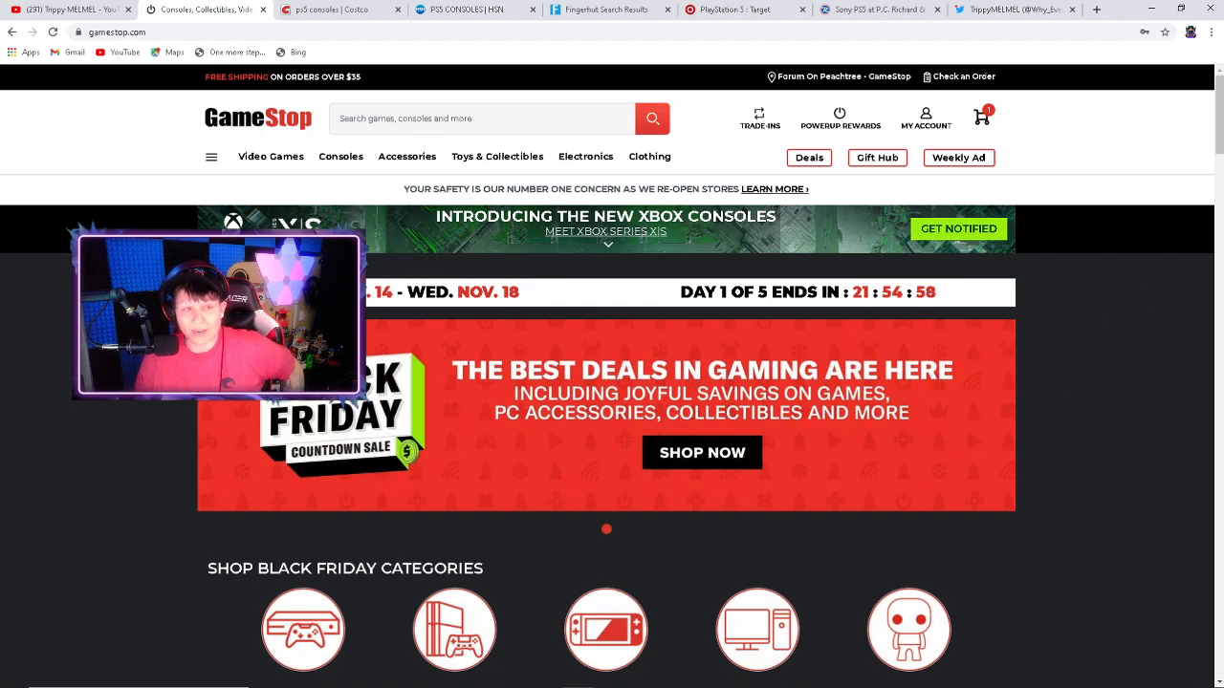
pyautogui.moveTo(26, 490)
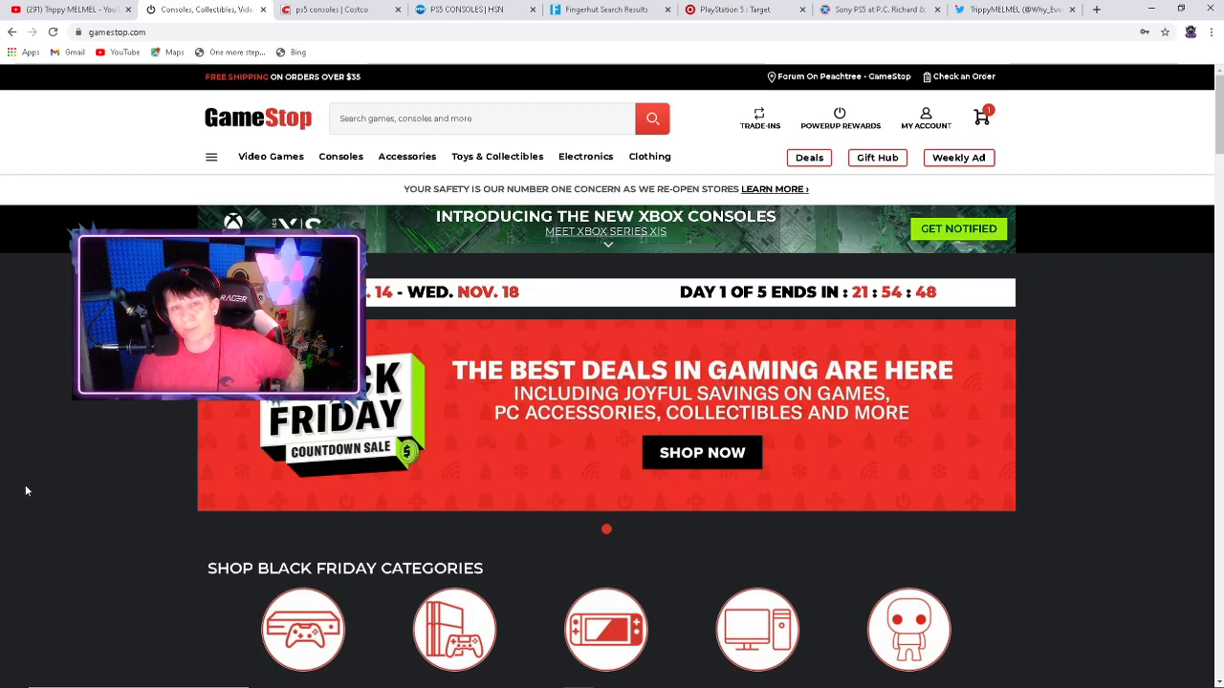
pyautogui.moveTo(61, 493)
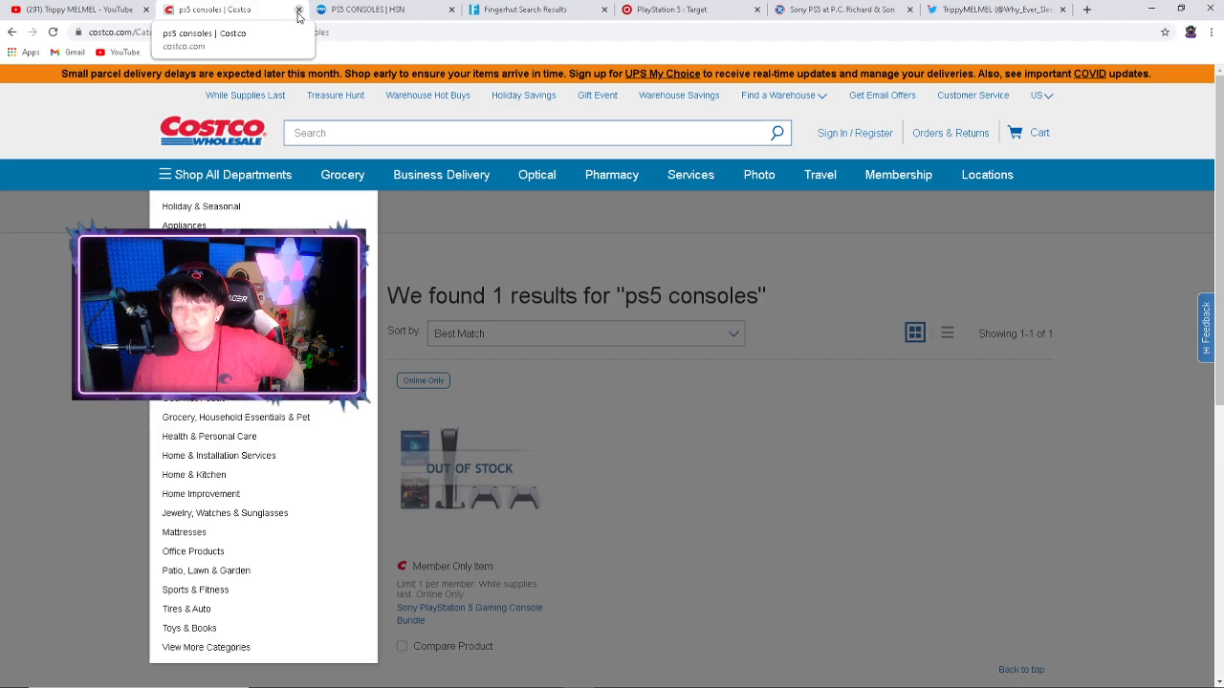
pyautogui.click(212, 8)
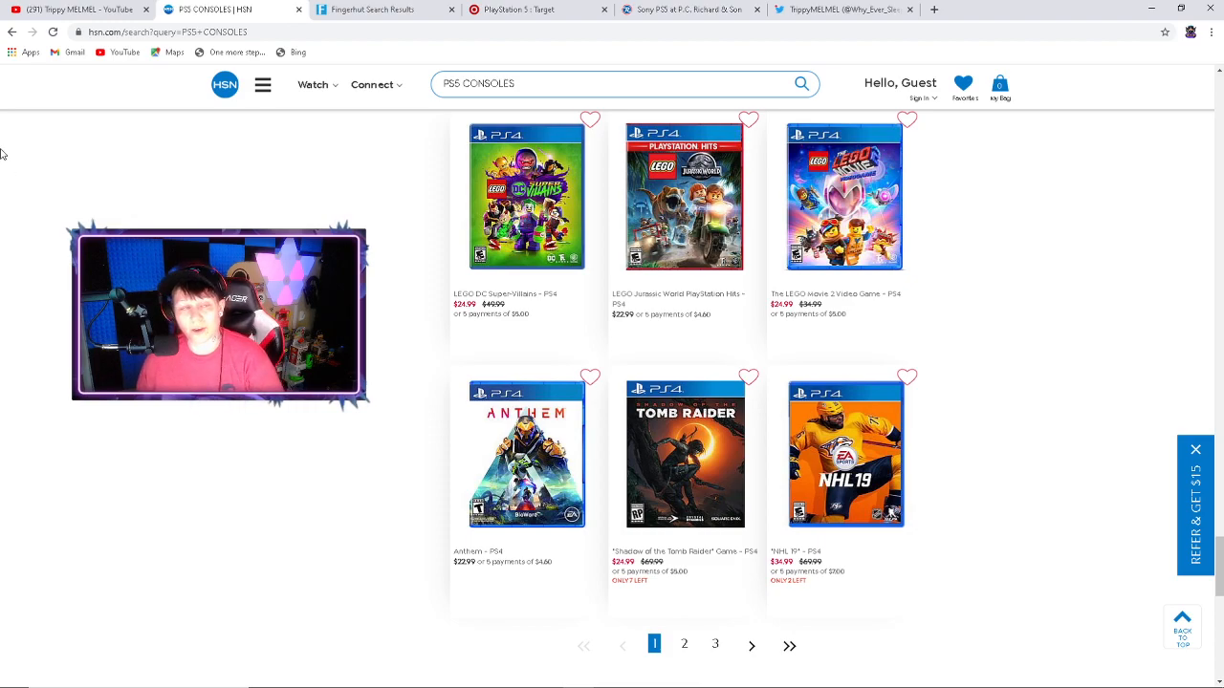
pyautogui.moveTo(234, 7)
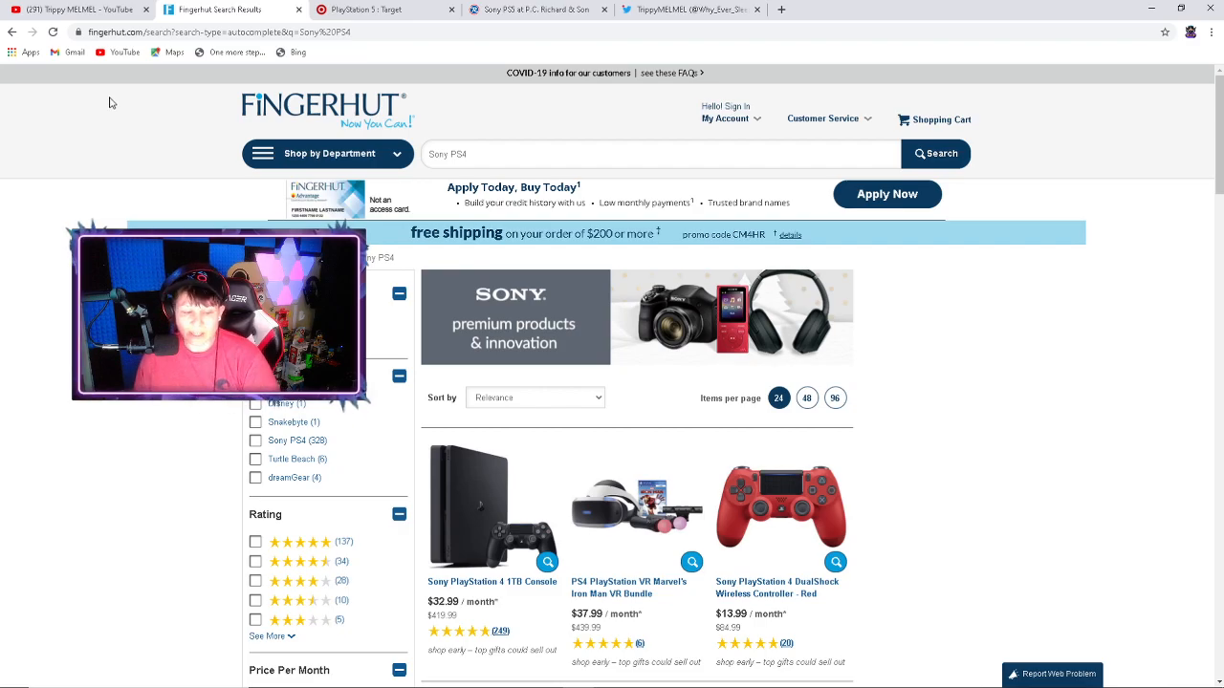
# - Look through Fingerhut's Sony PS4 results, then close the tab to reveal Target's PlayStation 5 page
pyautogui.scroll(-3)
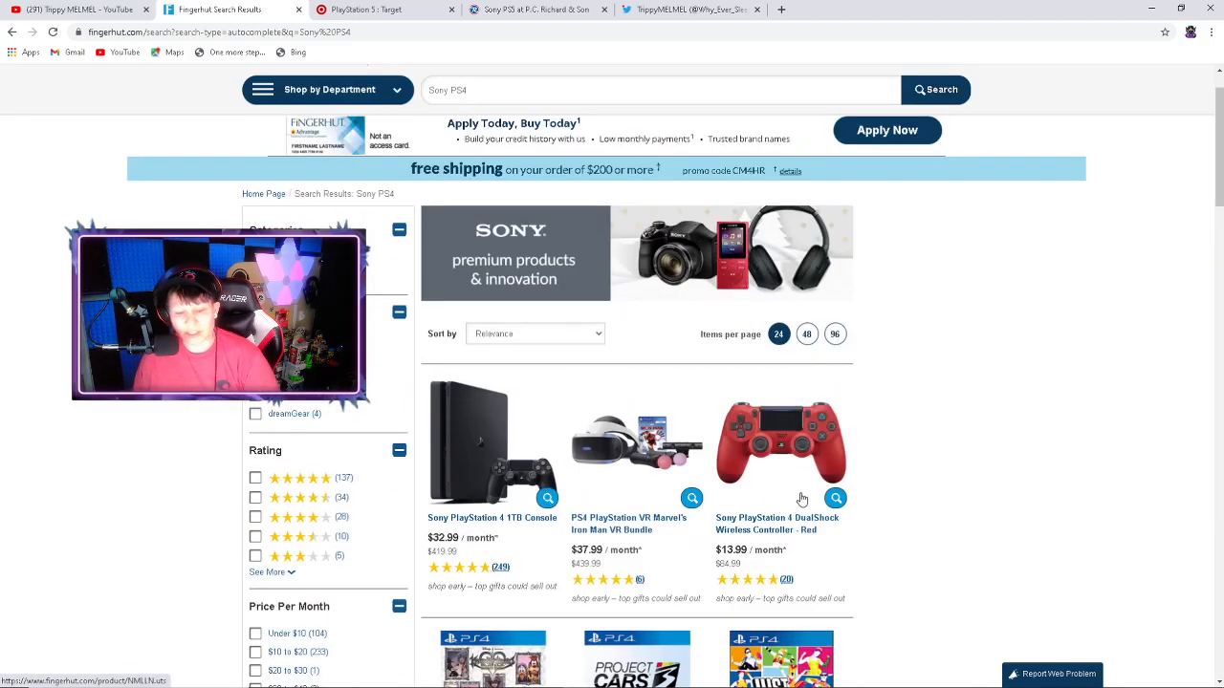
pyautogui.scroll(-3)
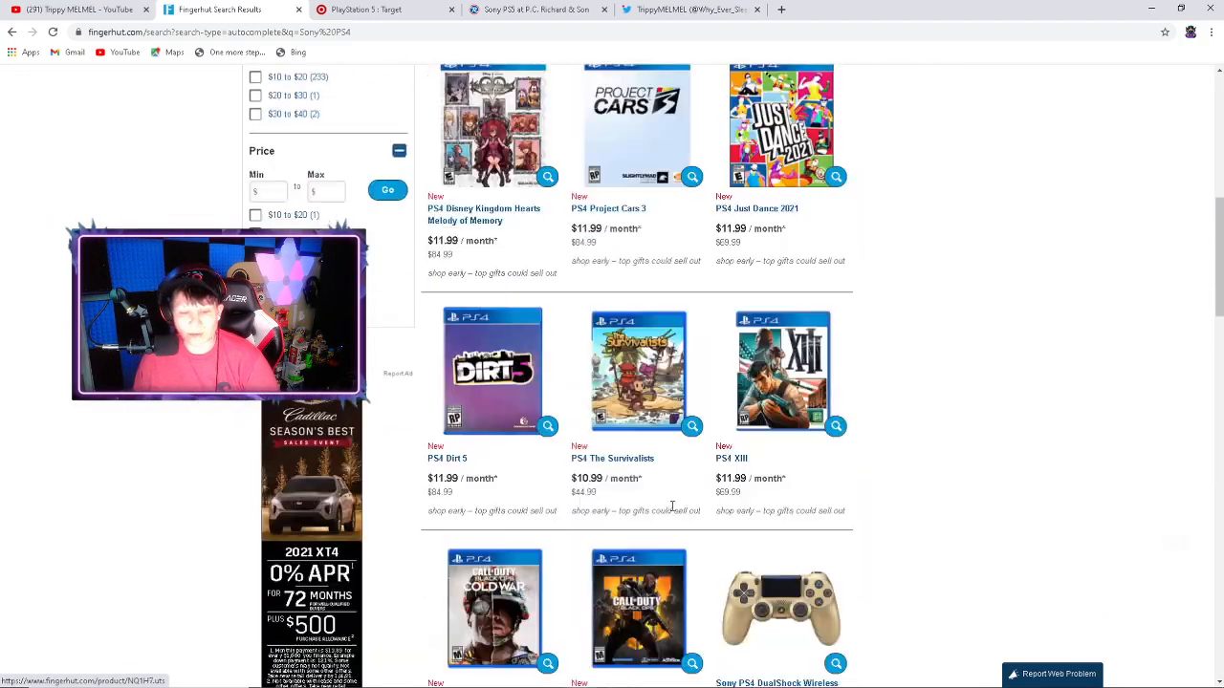
pyautogui.scroll(-3)
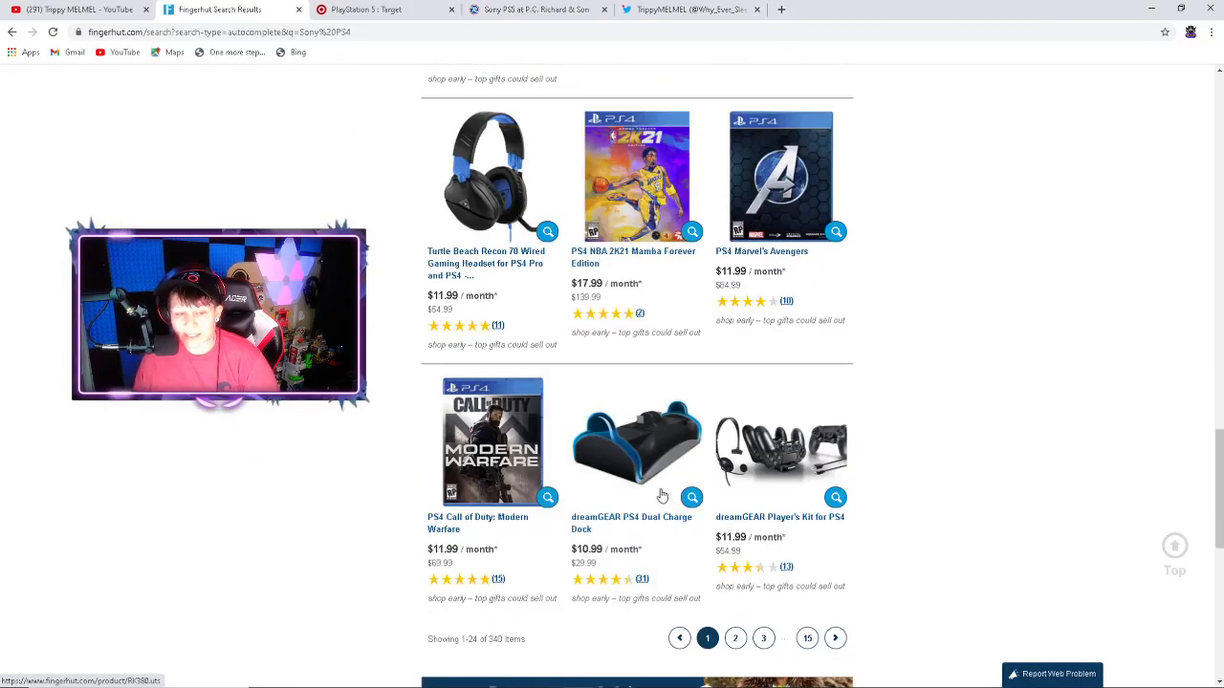
pyautogui.scroll(-3)
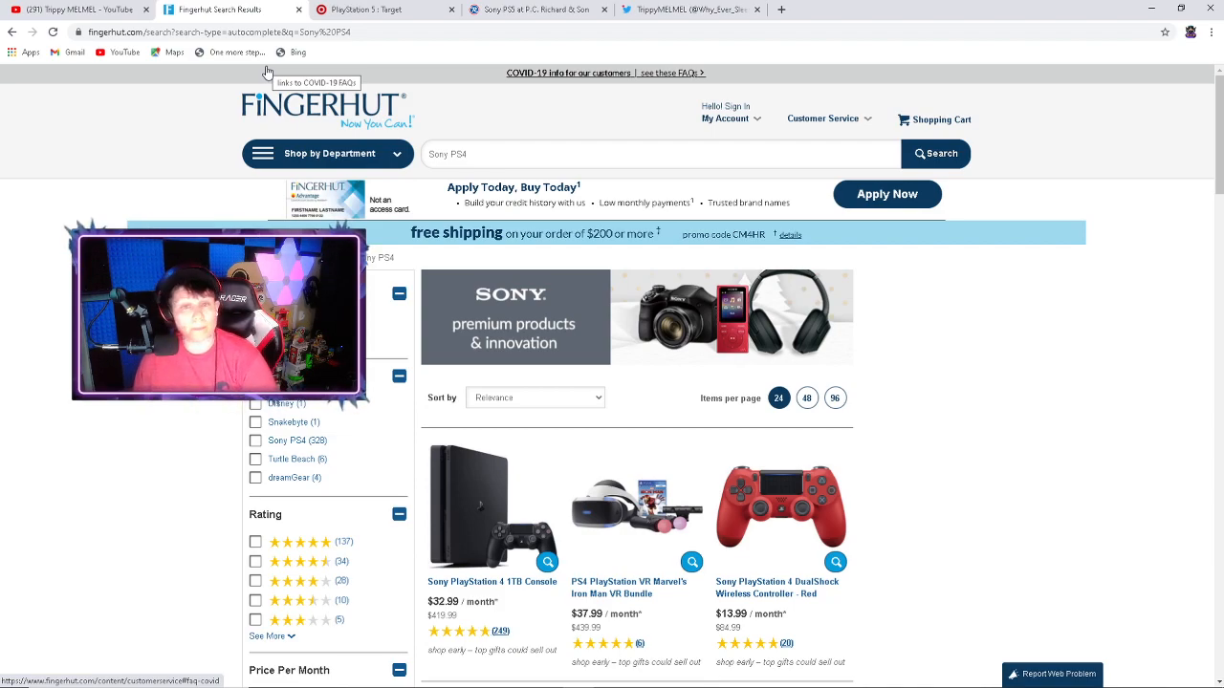
pyautogui.scroll(-3)
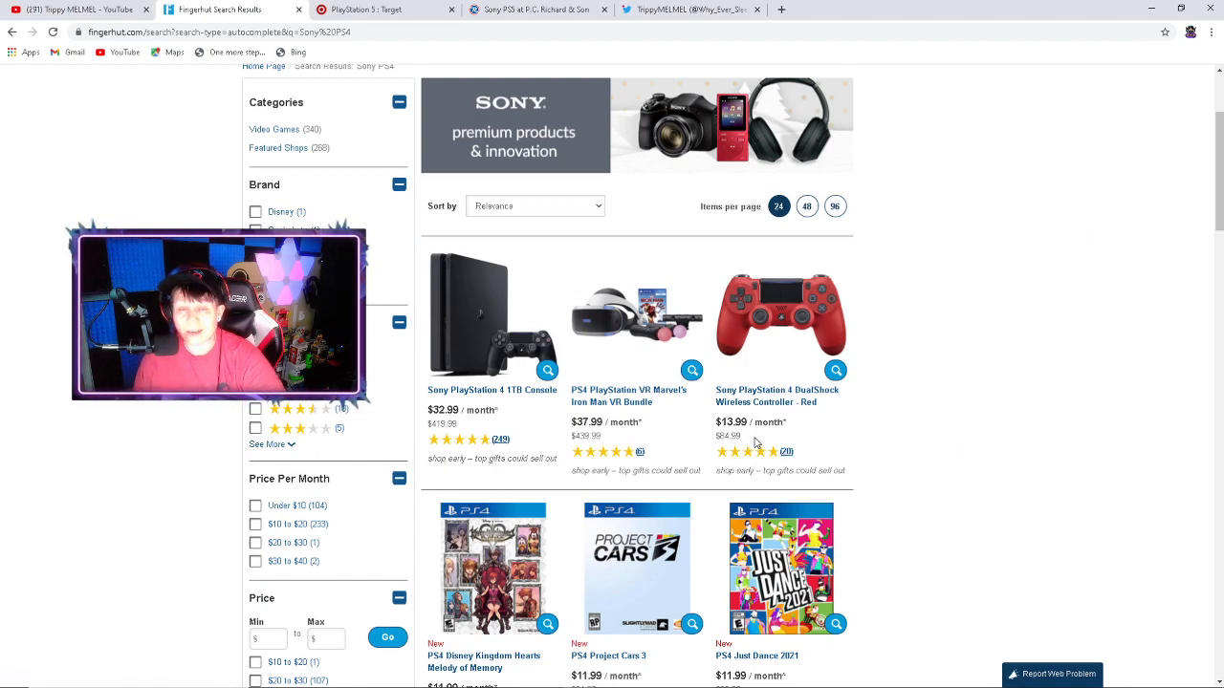
pyautogui.moveTo(954, 373)
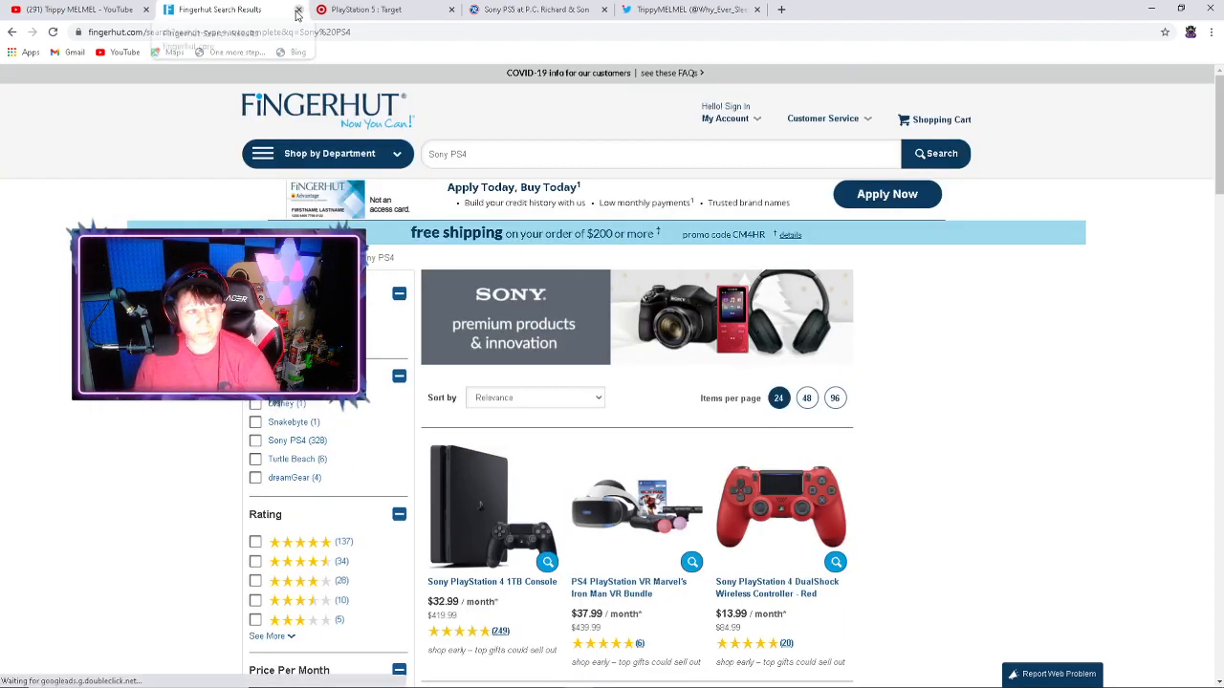
pyautogui.click(230, 7)
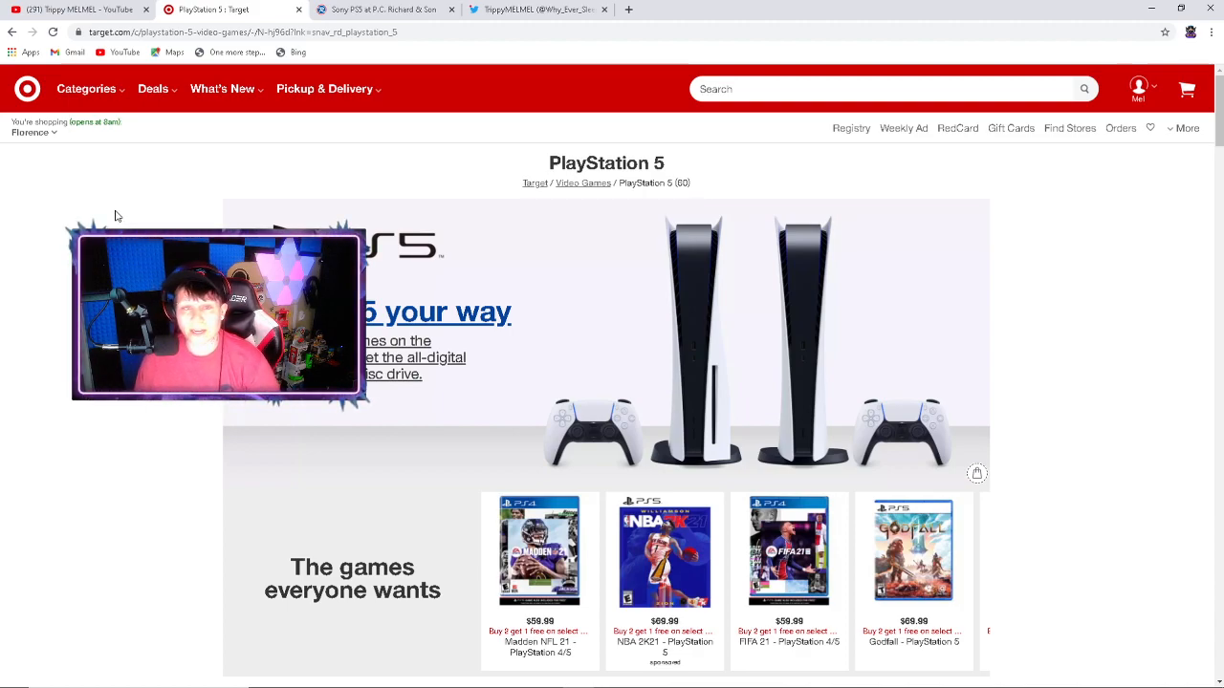
pyautogui.moveTo(85, 177)
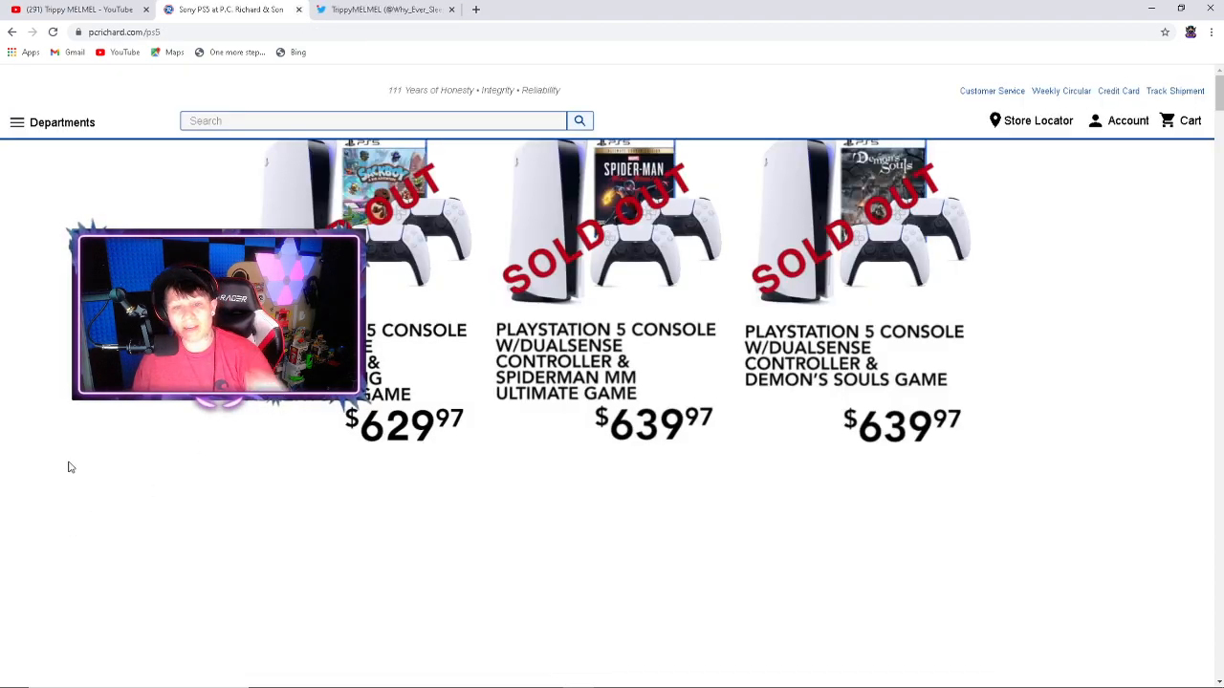
pyautogui.moveTo(38, 451)
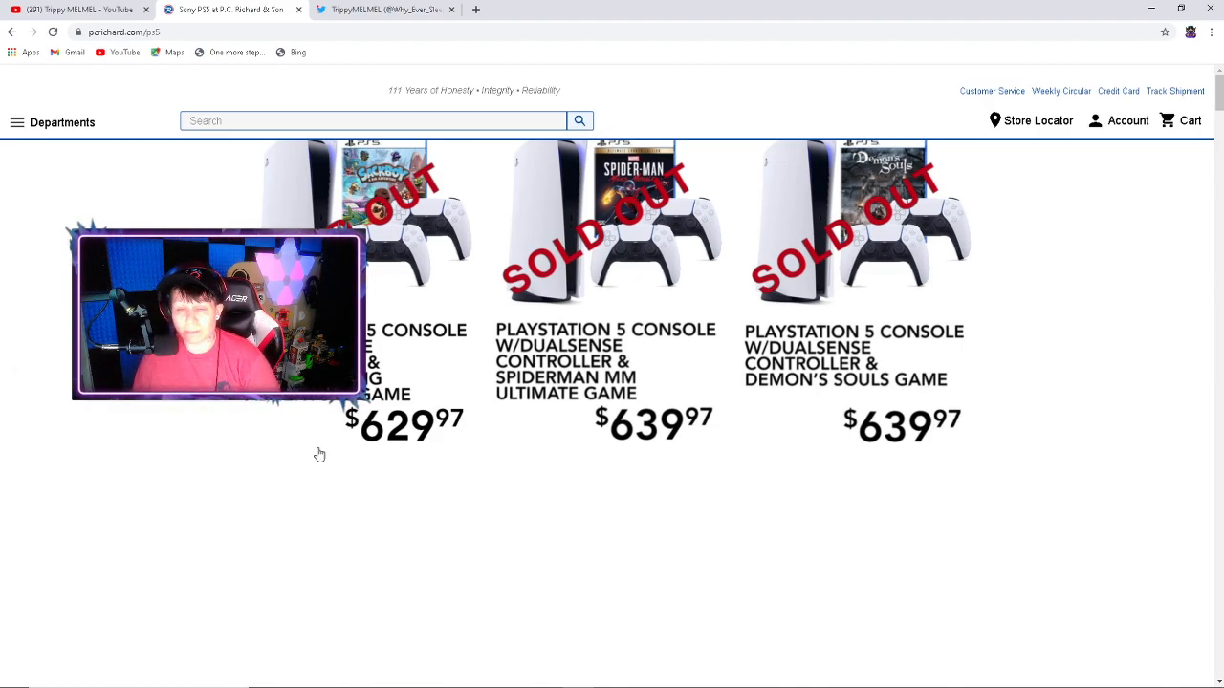
pyautogui.moveTo(621, 616)
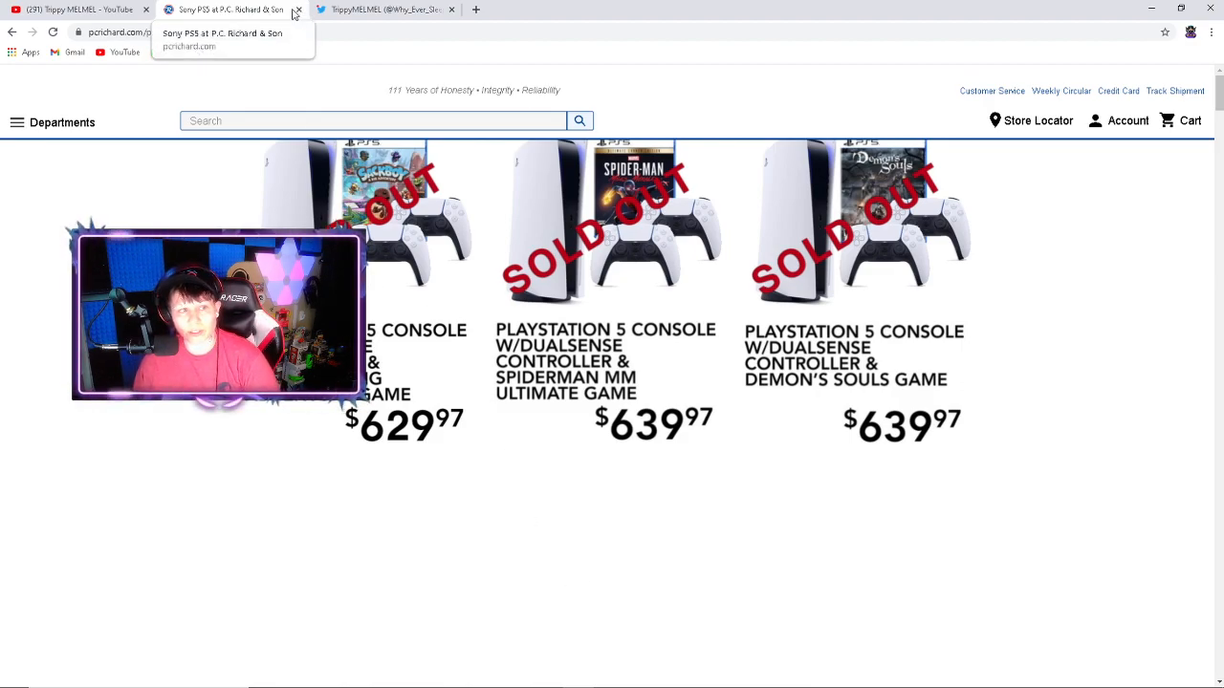
# - Close the P.C. Richard & Son sold-out PS5 tab, landing on the TrippyMELMEL Twitter profile
pyautogui.click(298, 10)
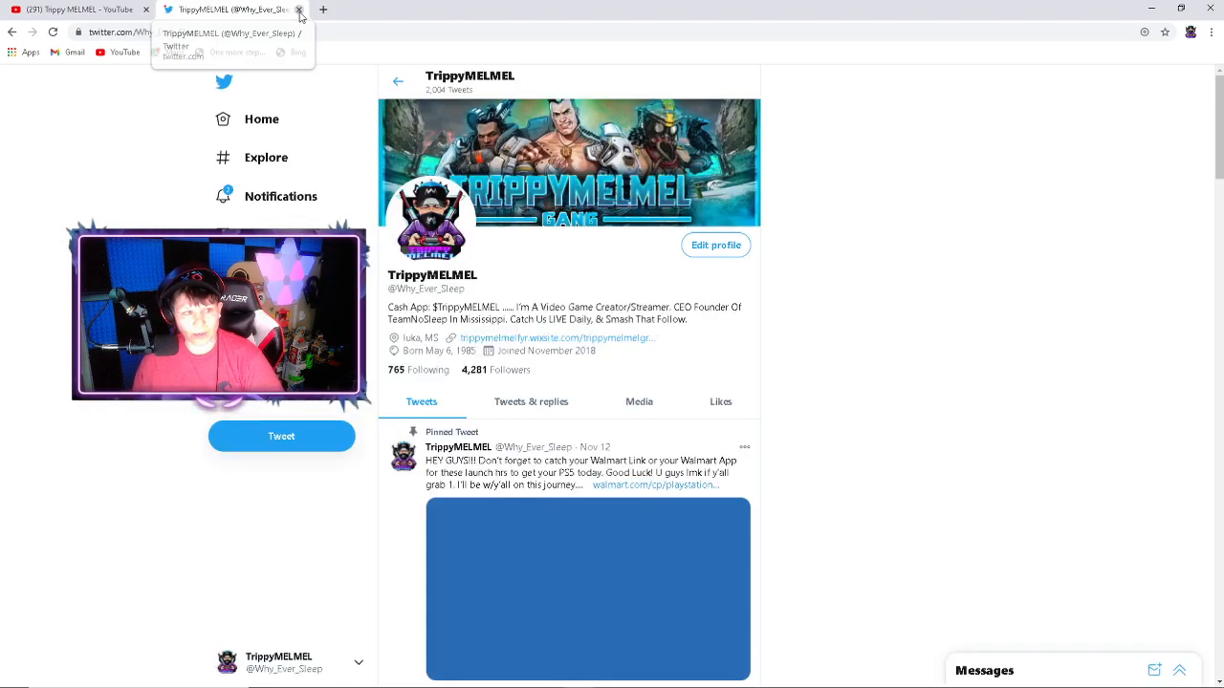